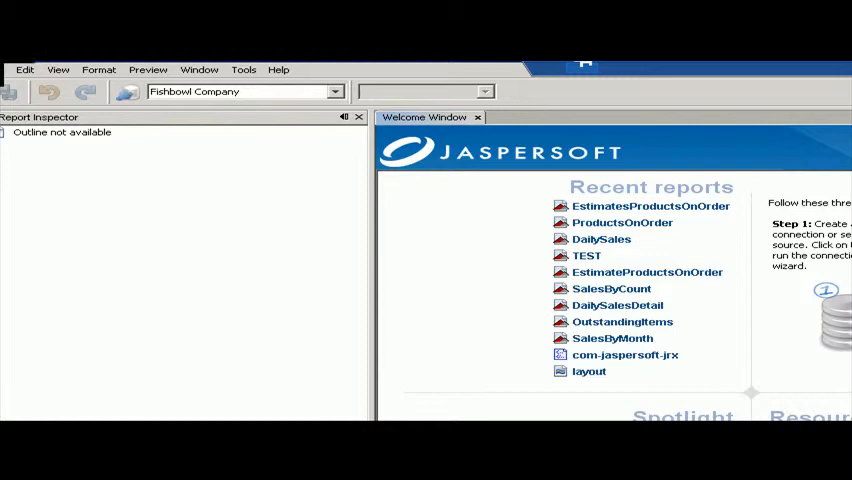
pyautogui.moveTo(199, 69)
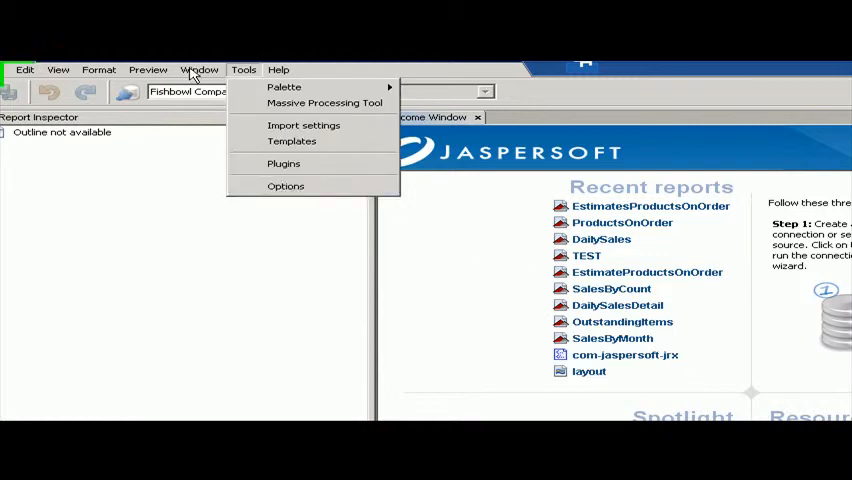
# Show the iReport Classpath options and select the jaybird-full-2.2.5.jar entry.
pyautogui.click(285, 186)
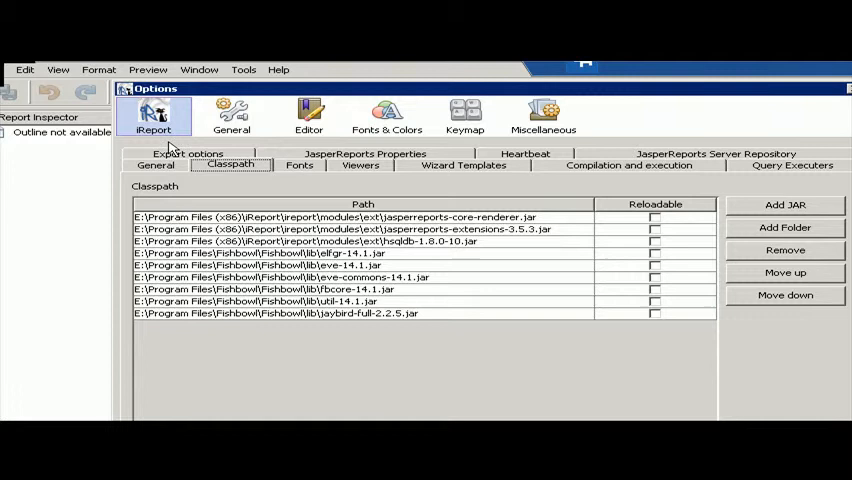
pyautogui.moveTo(335, 238)
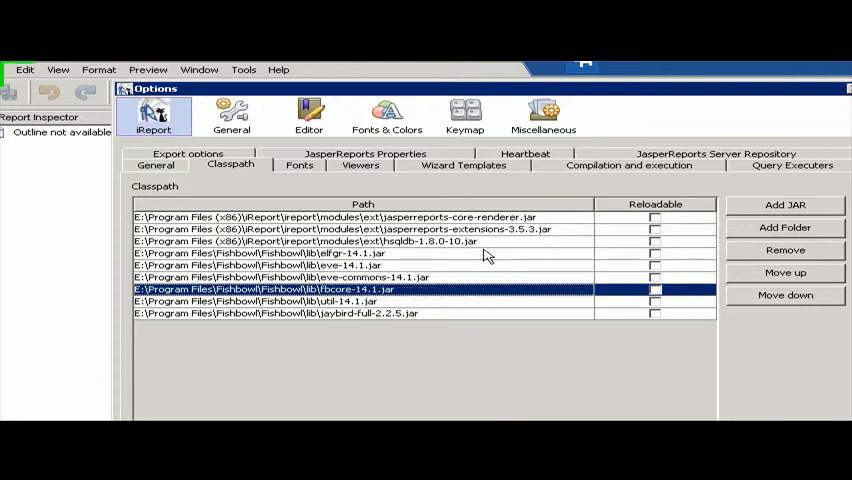
pyautogui.click(784, 294)
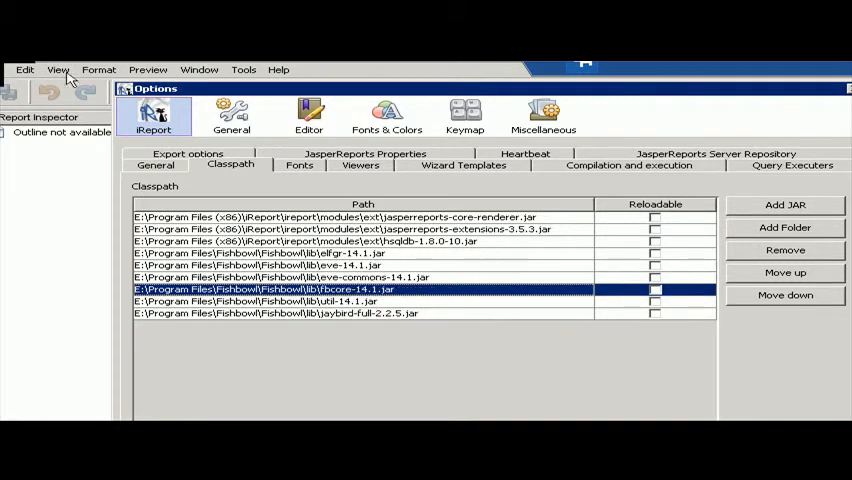
pyautogui.click(785, 272)
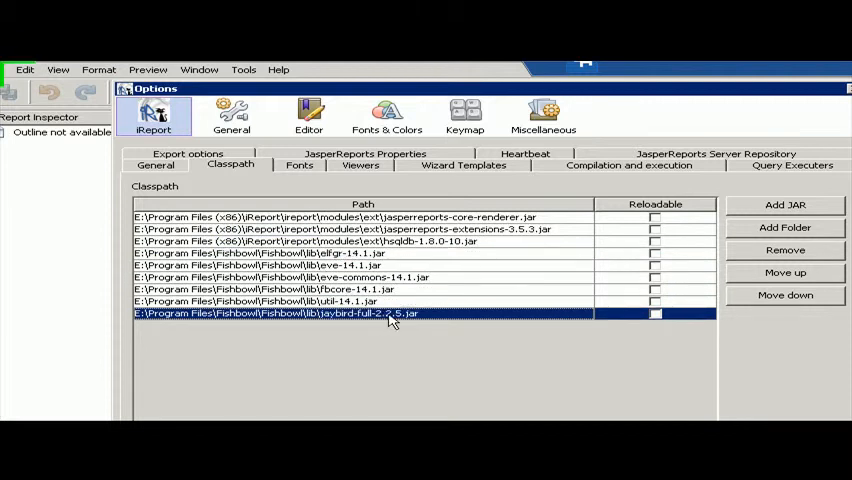
pyautogui.moveTo(505, 278)
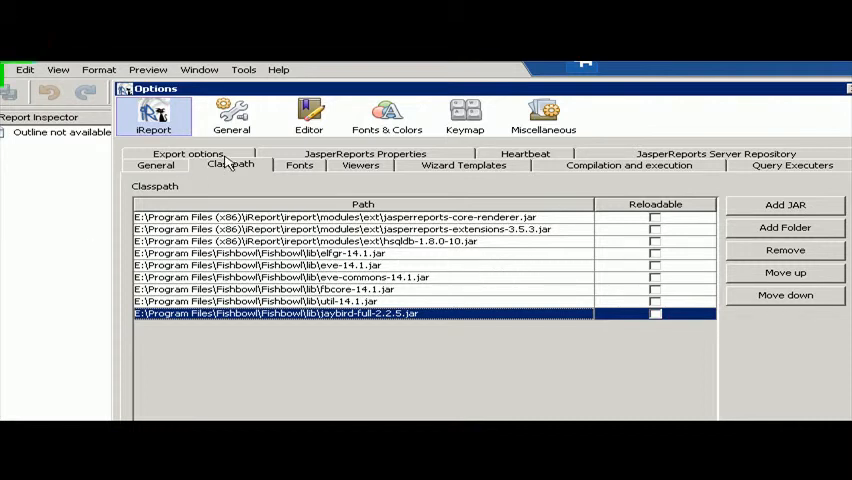
pyautogui.moveTo(612, 182)
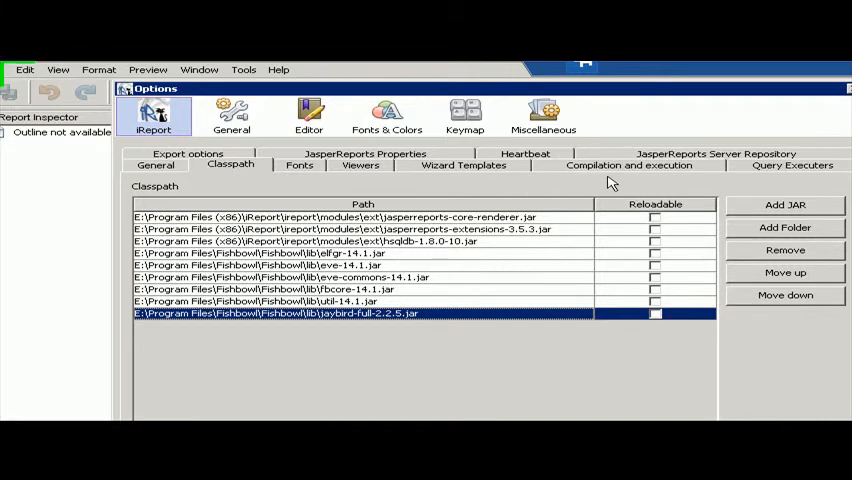
# Open the Add JAR file browser in the SalesOrder folder.
pyautogui.click(785, 205)
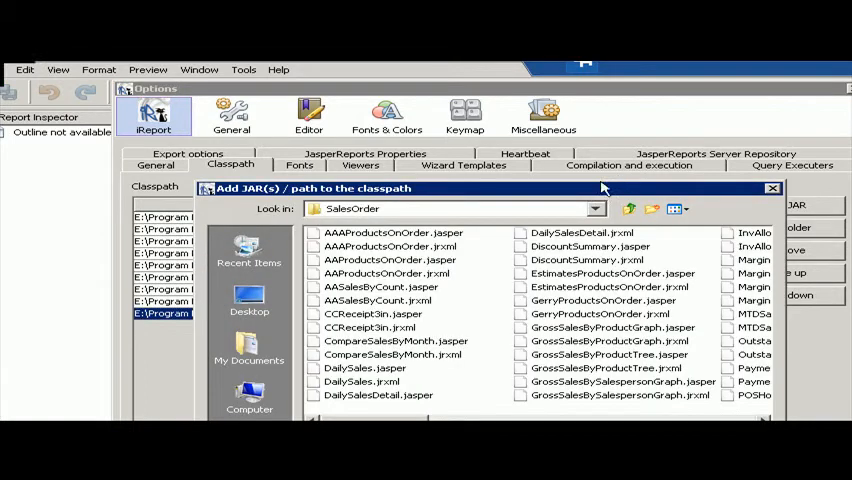
pyautogui.moveTo(595, 390)
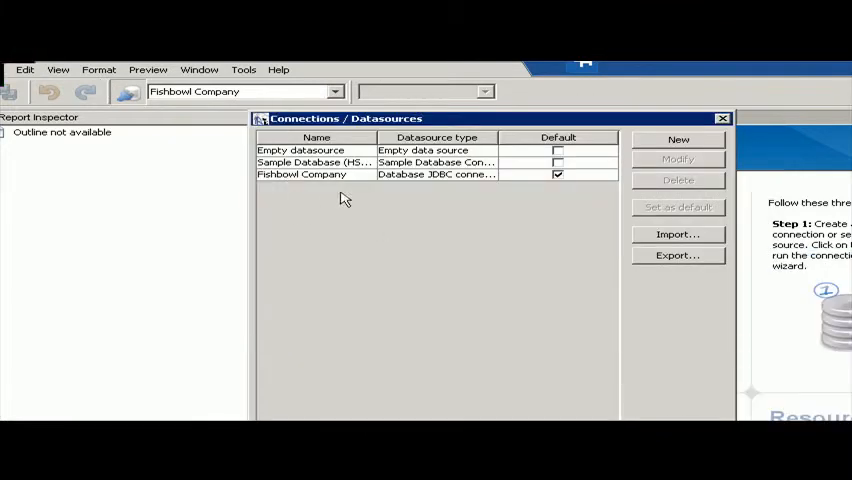
pyautogui.moveTo(528, 130)
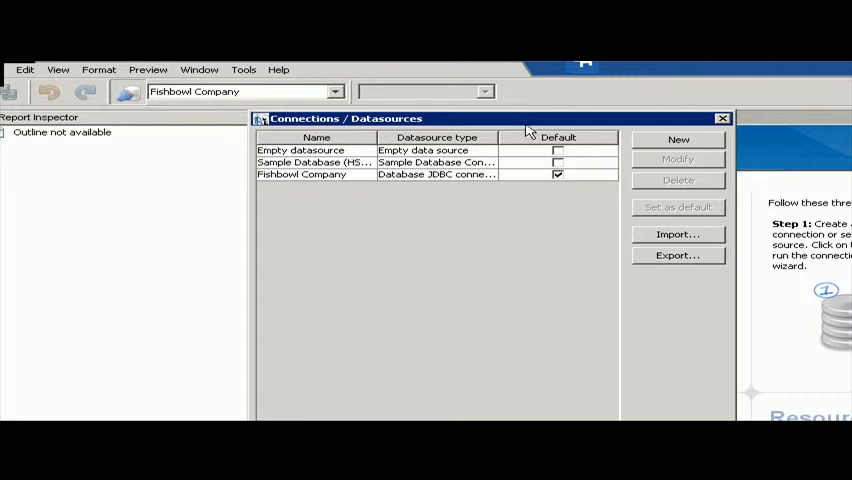
# Start a new Database JDBC connection datasource.
pyautogui.click(678, 139)
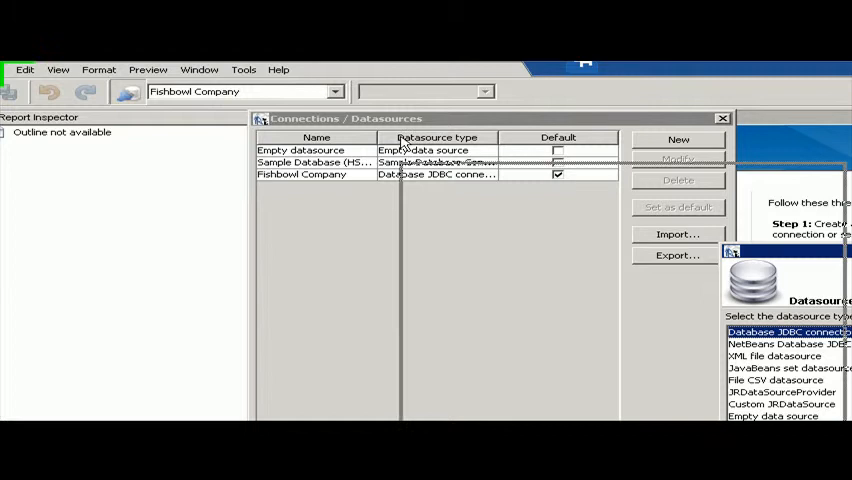
pyautogui.click(678, 139)
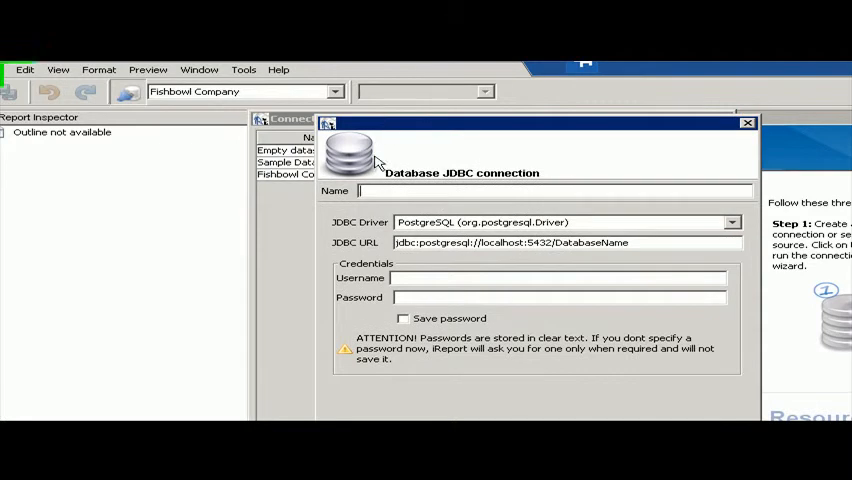
# Name the connection Fishbowl2 and set the JDBC driver to org.firebirdsql.jdbc.FBDriver.
pyautogui.write('Fish')
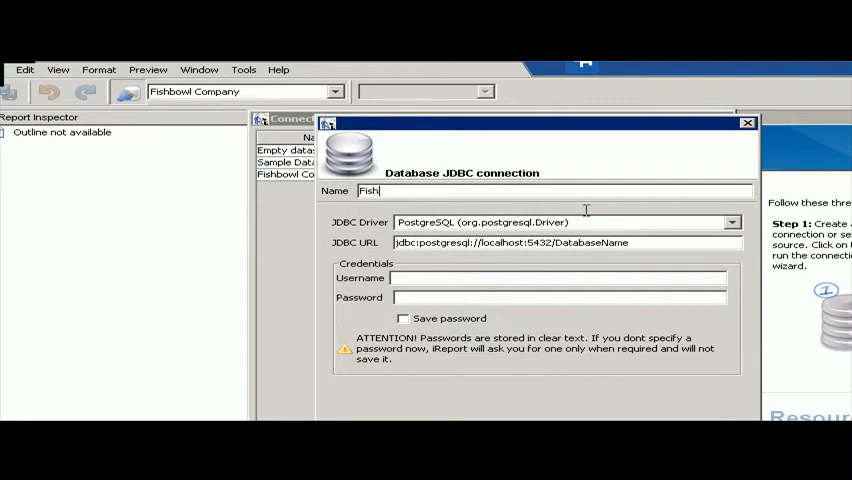
pyautogui.write('bowl')
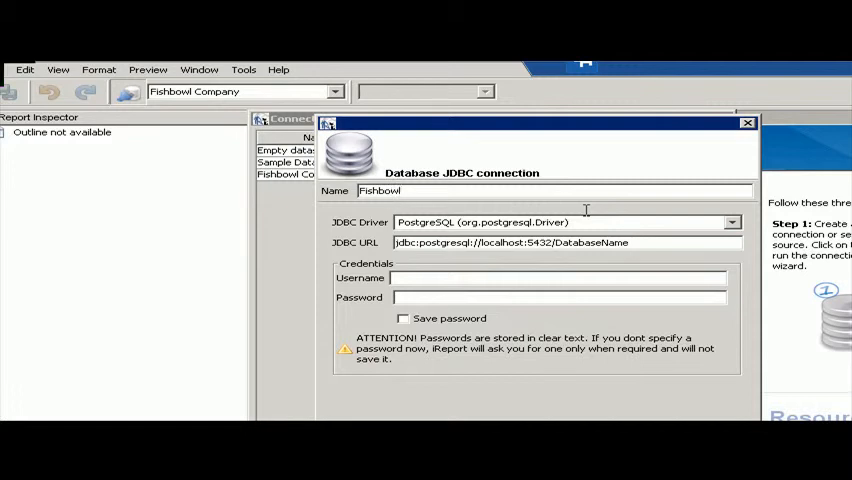
pyautogui.write('2')
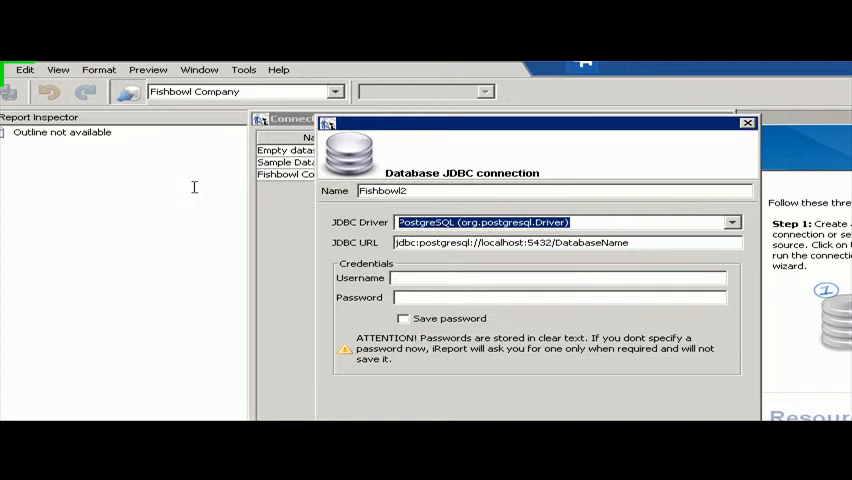
pyautogui.write('org.firebird')
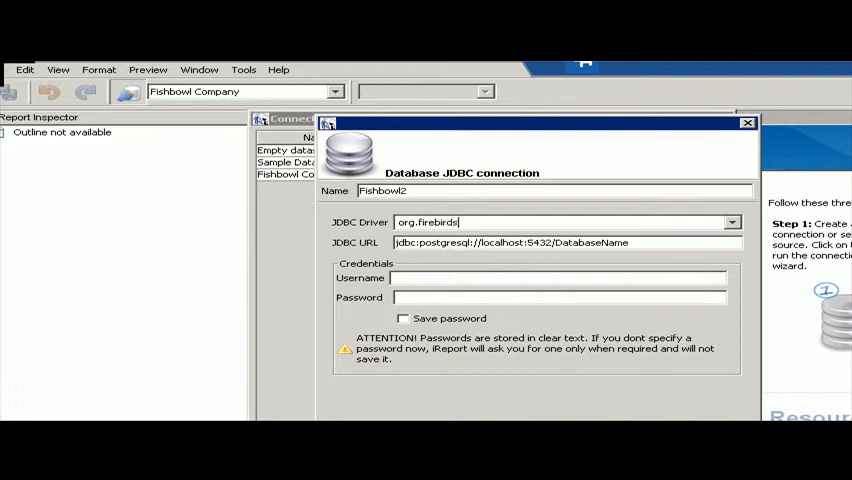
pyautogui.write('sql.jd')
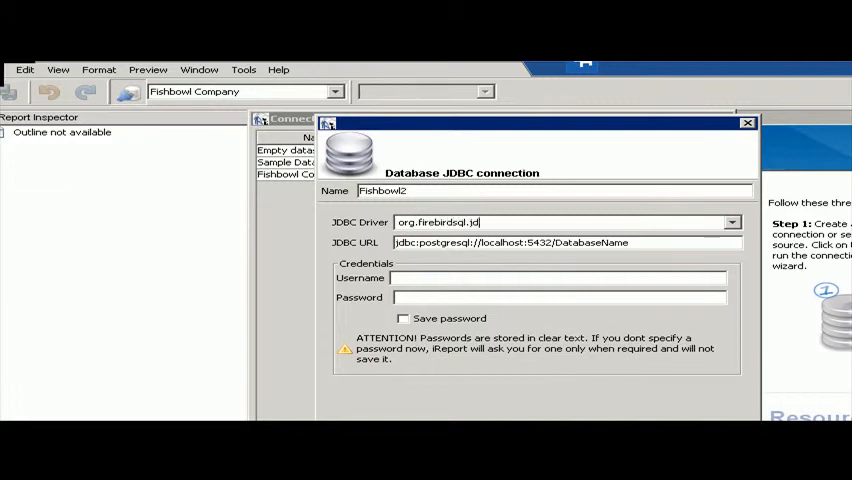
pyautogui.write('bc.d')
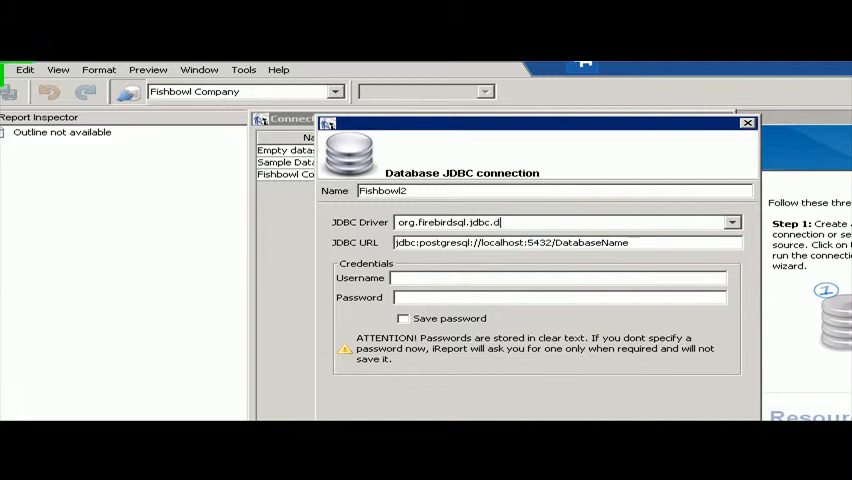
pyautogui.write('FBDriver')
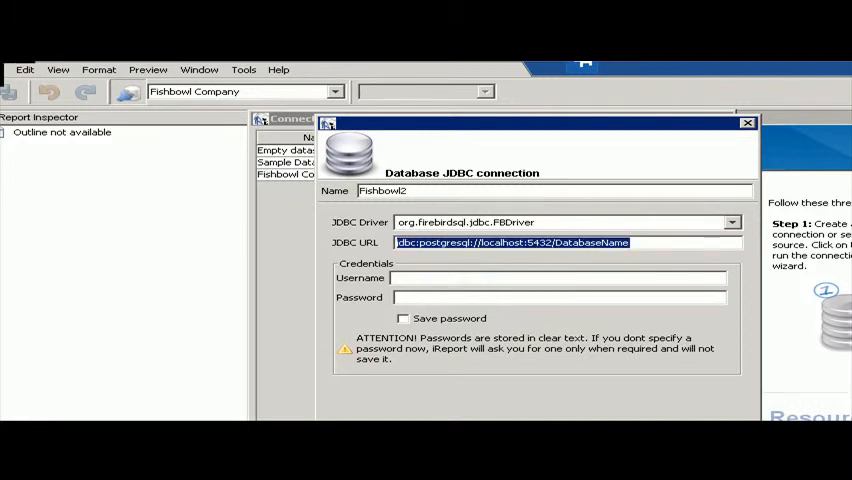
# Set the JDBC URL to jdbc:firebirdsql://localhost/E:/Program Files/Fishbowl/database/ plus the database file.
pyautogui.write('jdbc')
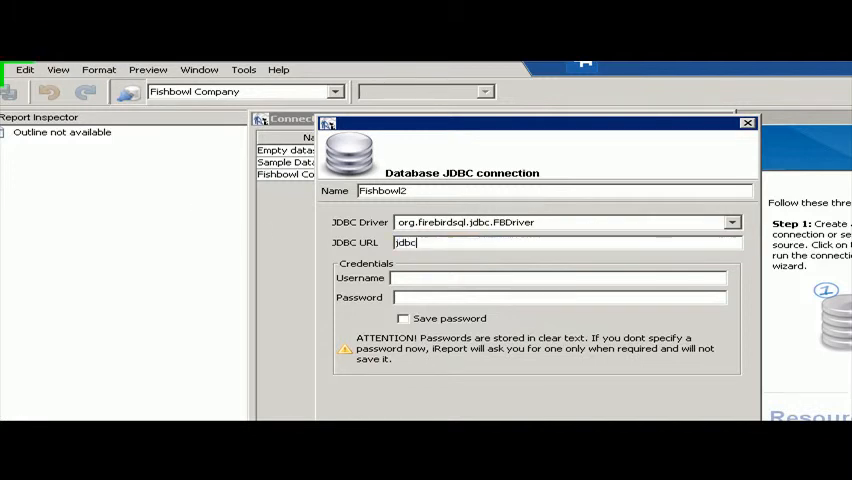
pyautogui.write(':fire')
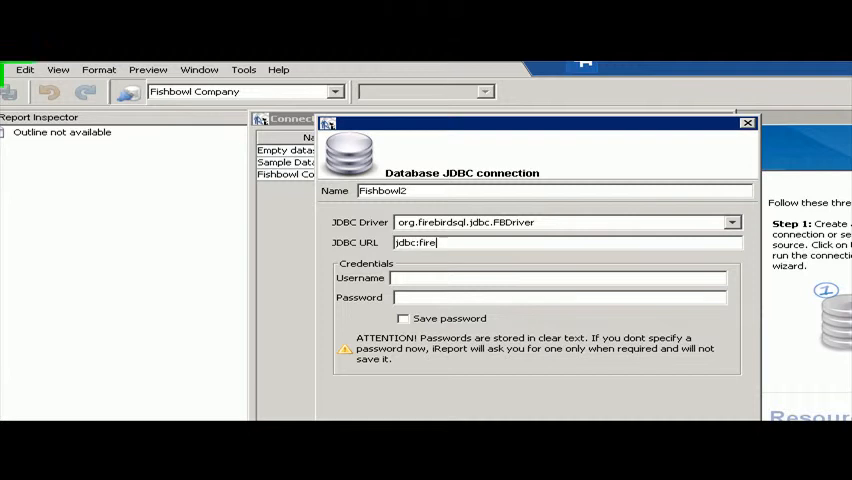
pyautogui.write('birdsql')
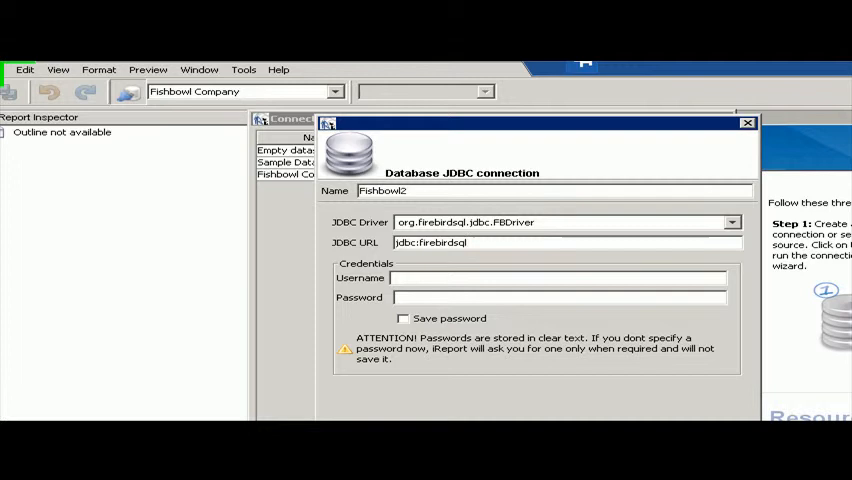
pyautogui.write('//')
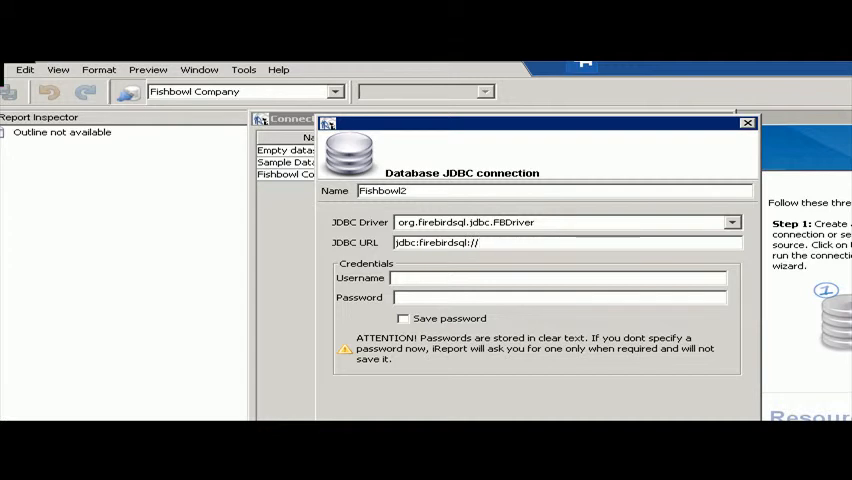
pyautogui.write('localhost')
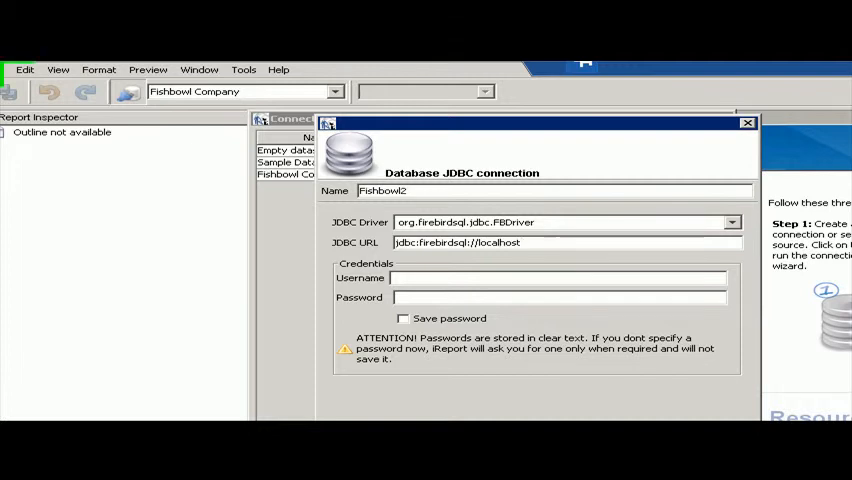
pyautogui.write('E')
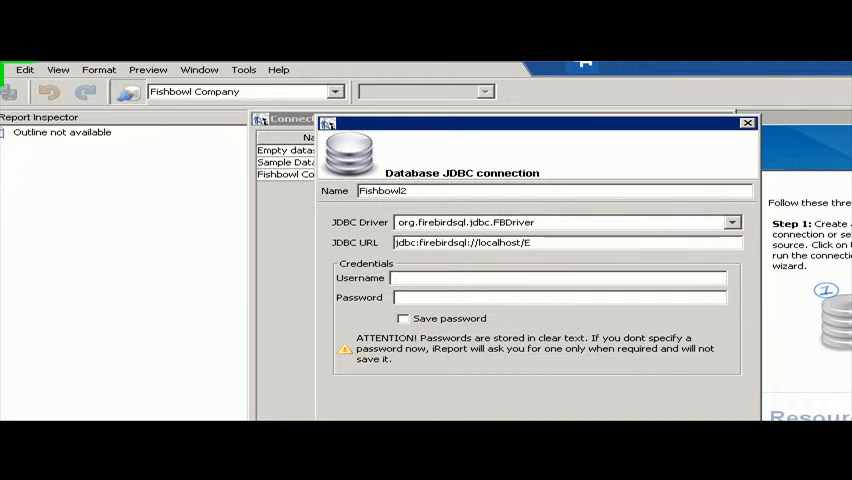
pyautogui.write(':/')
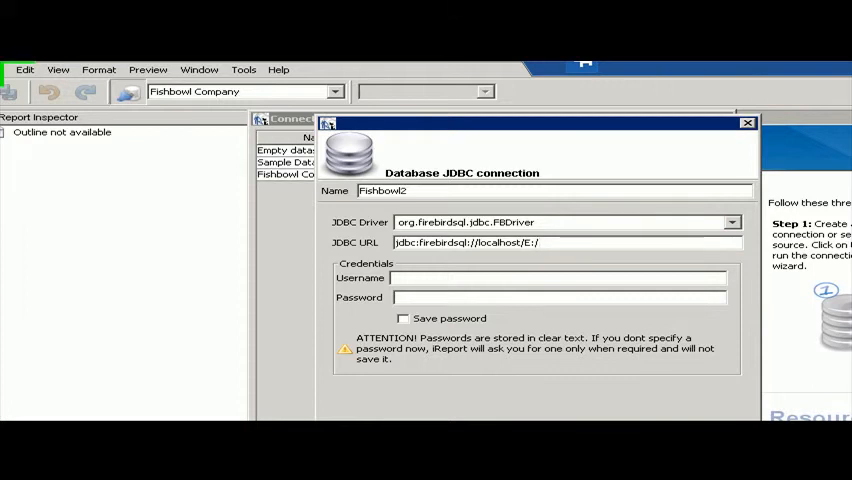
pyautogui.write('Pro')
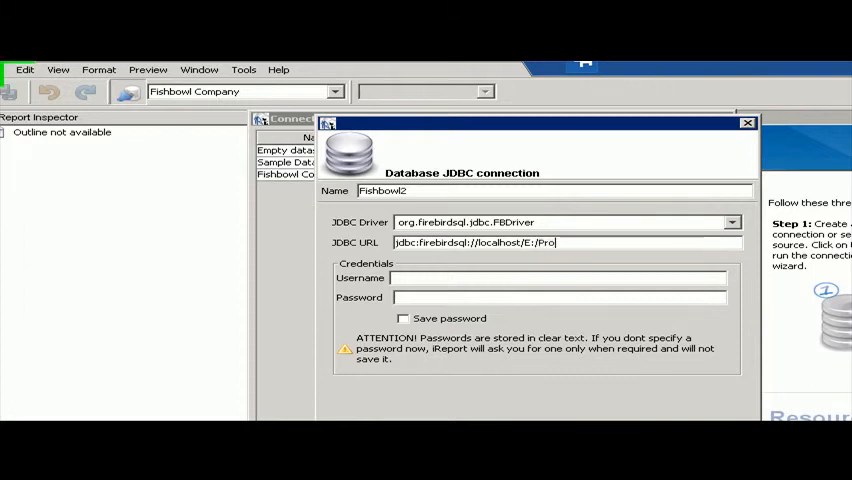
pyautogui.write('gram')
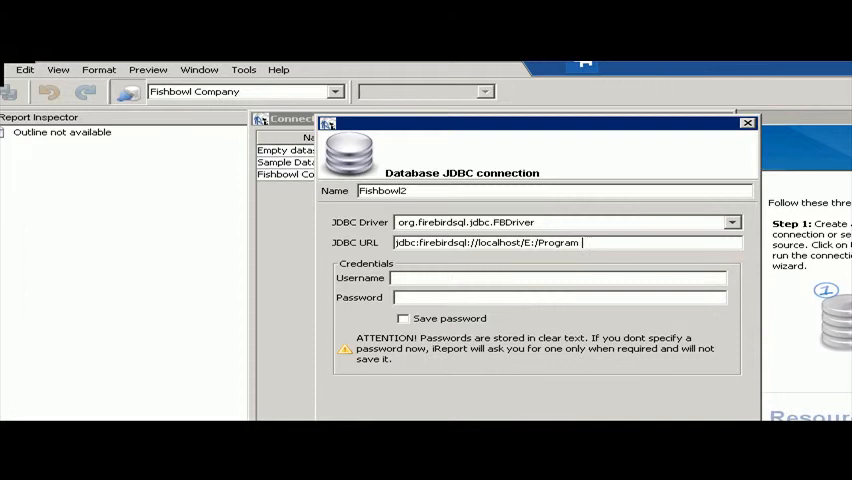
pyautogui.write('Files/')
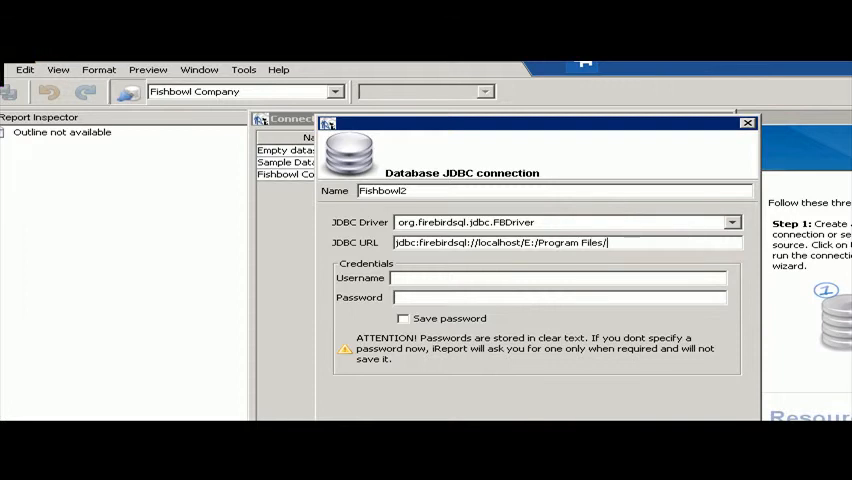
pyautogui.write('Fishbowl')
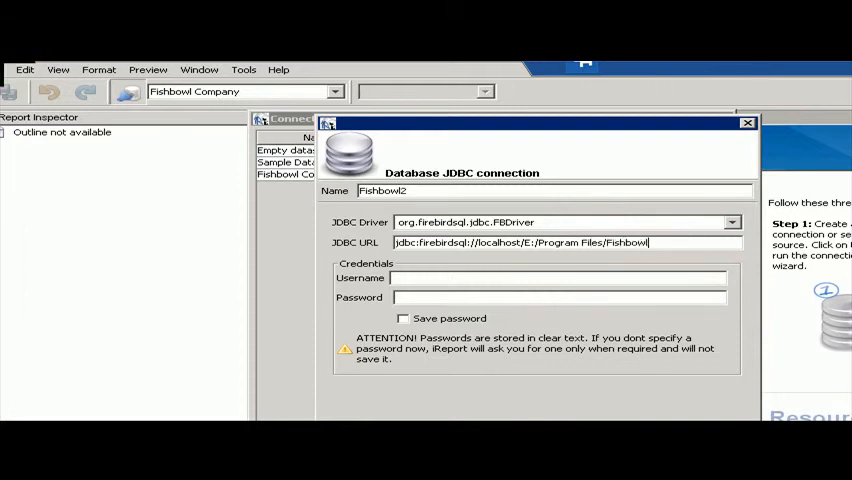
pyautogui.write('/database/')
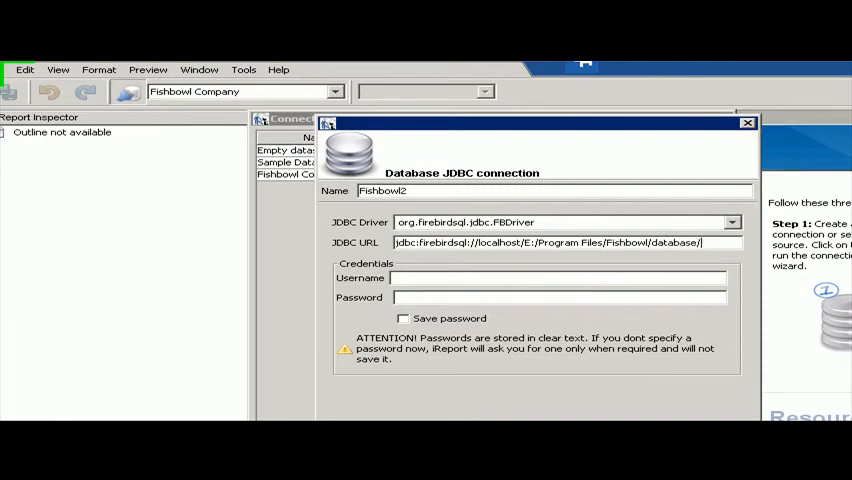
pyautogui.write('data')
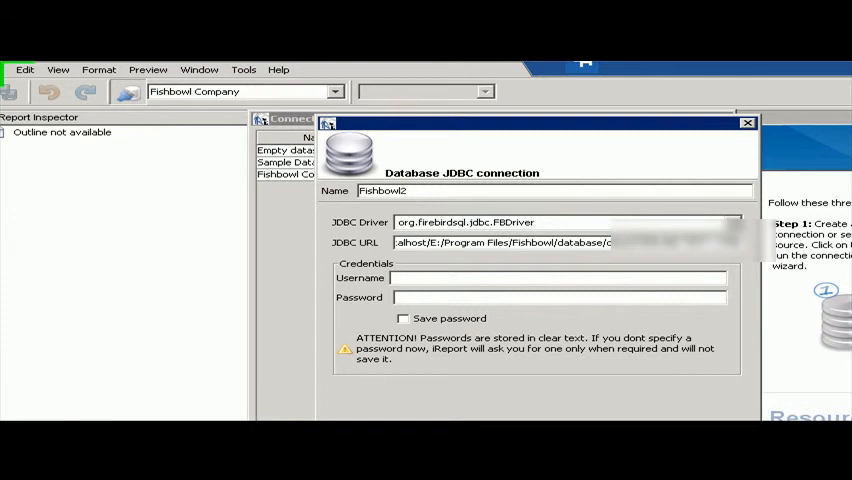
# Enter username 'gone' and the password in the Credentials section.
pyautogui.write('gone')
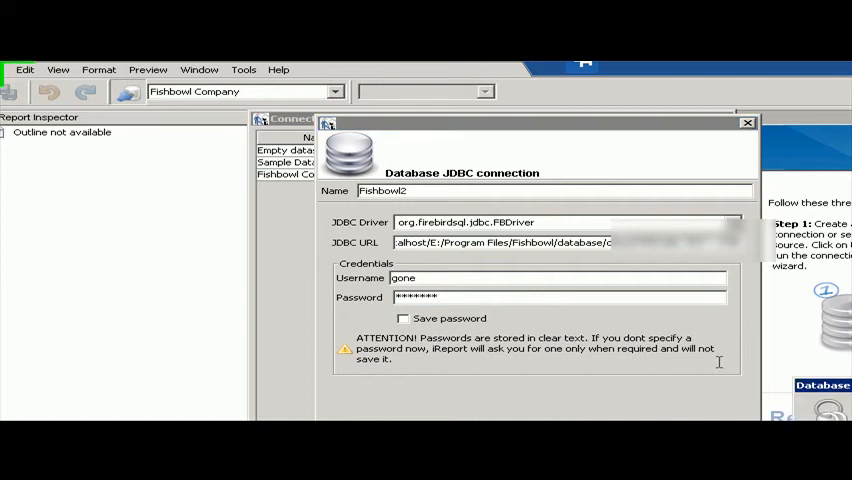
pyautogui.moveTo(733, 350)
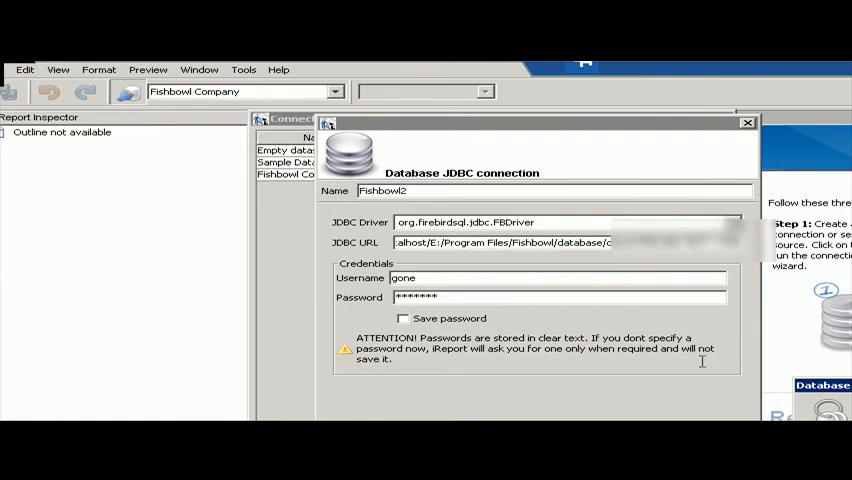
pyautogui.moveTo(702, 392)
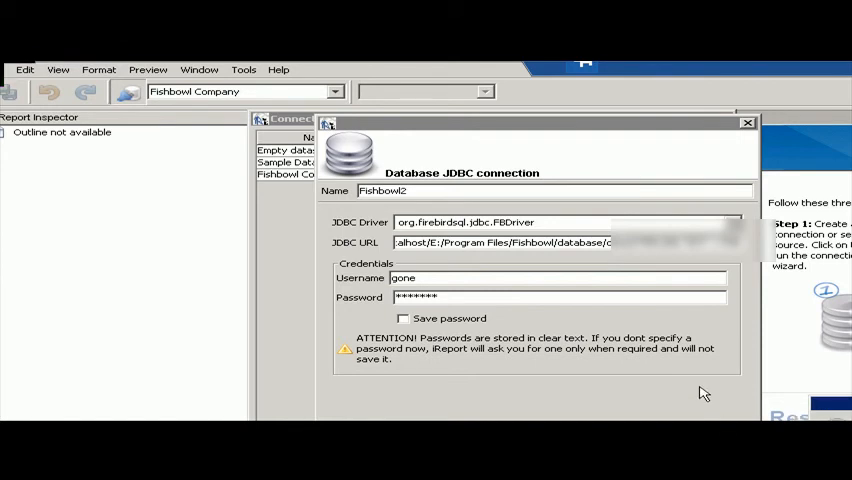
pyautogui.moveTo(462, 253)
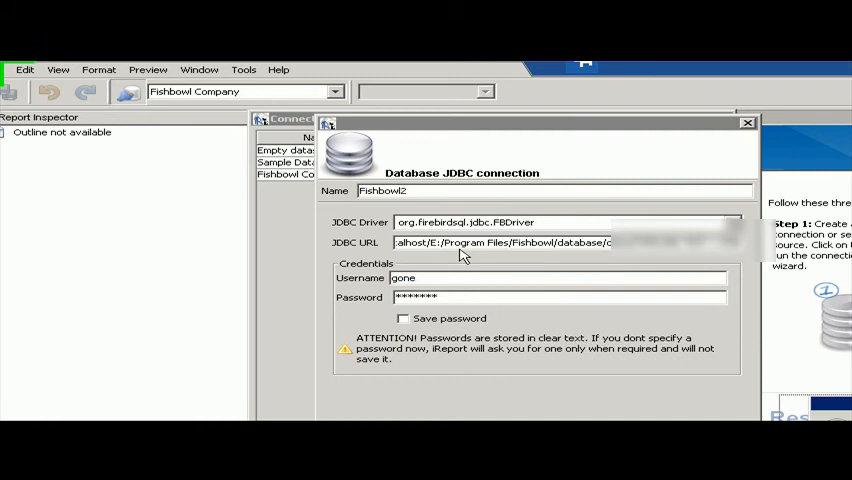
pyautogui.moveTo(453, 280)
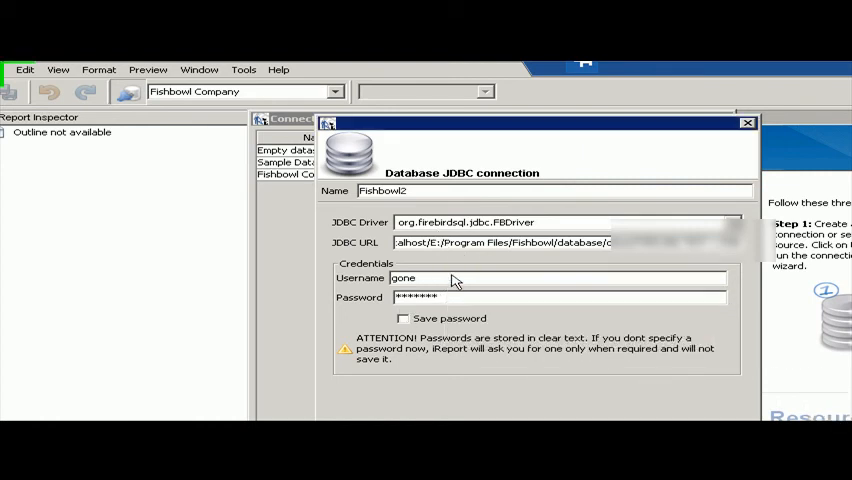